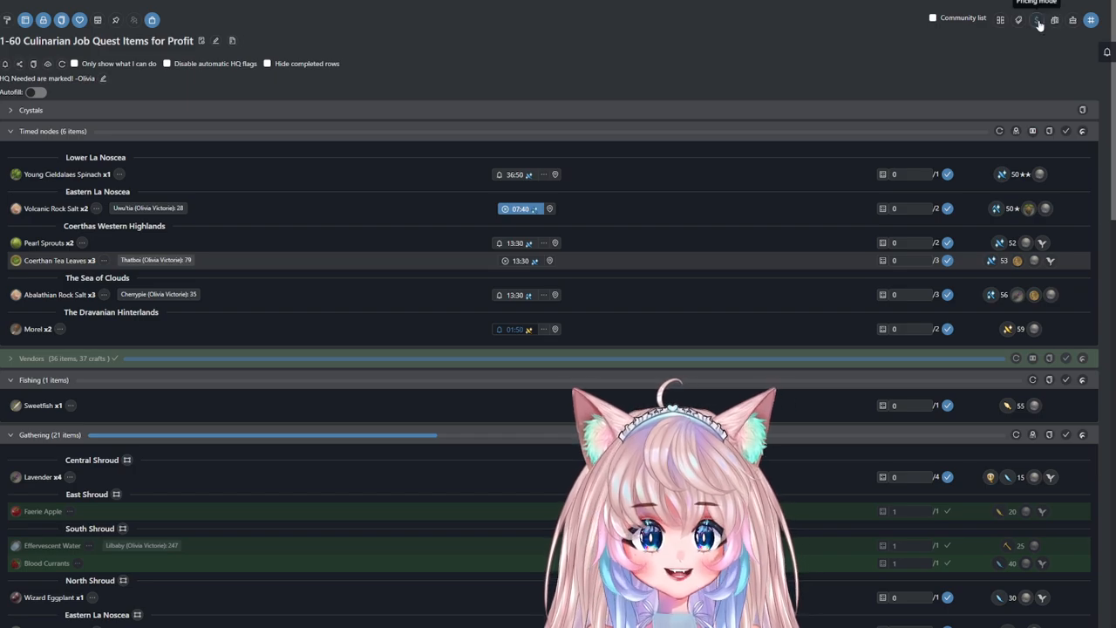
Switch the 1-60 Culinarian Job Quest Items list to pricing mode and fill prices from this server's marketboard.
left_click(1036, 19)
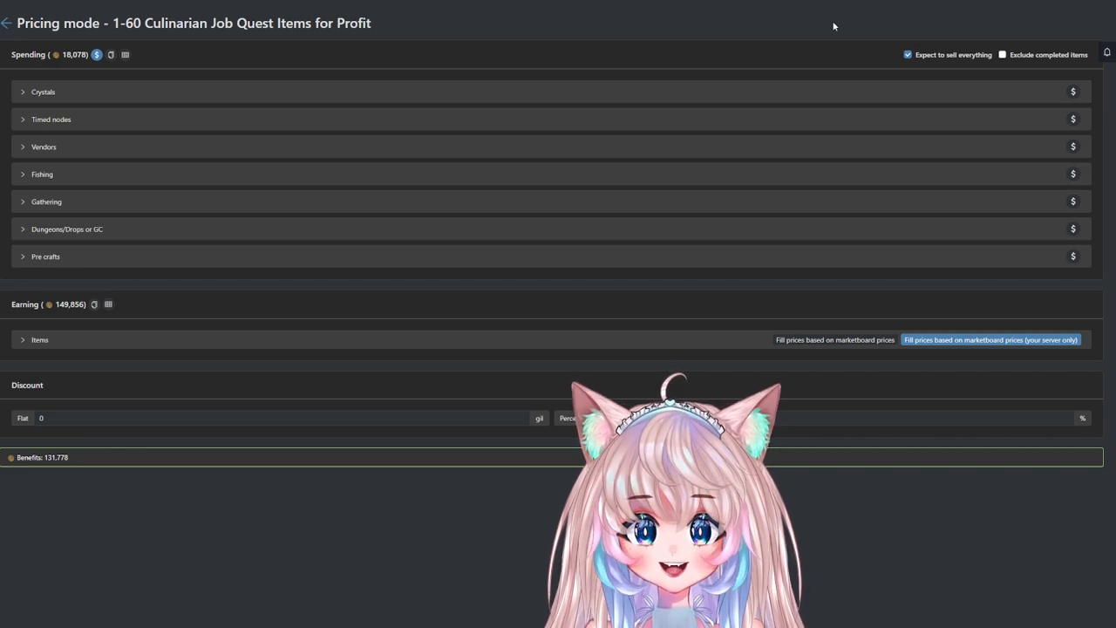
mouse_move(669, 52)
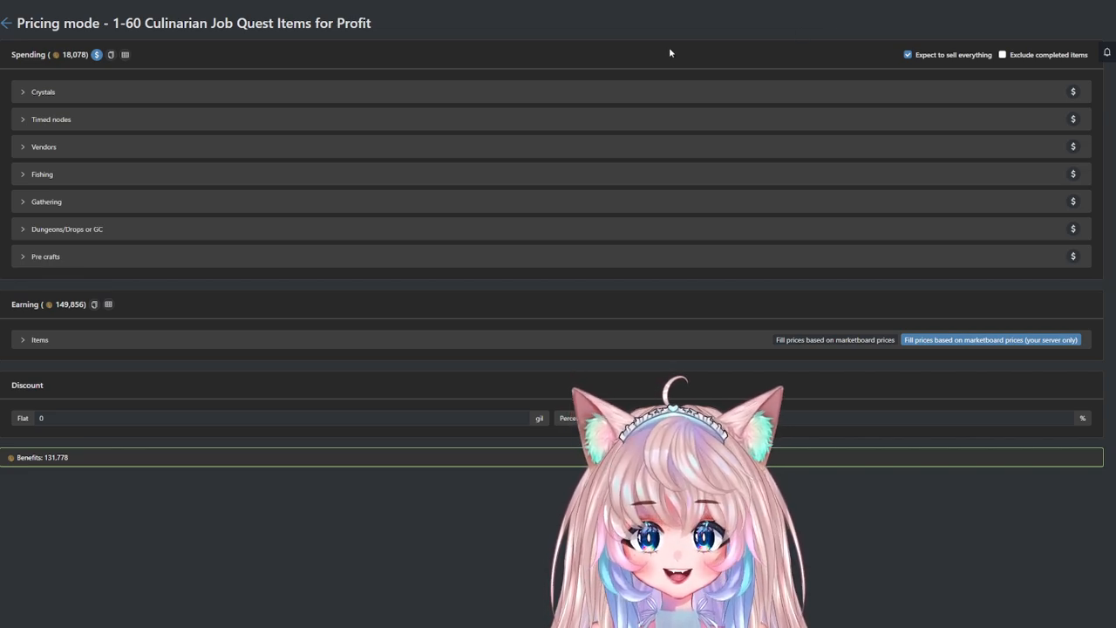
left_click(990, 339)
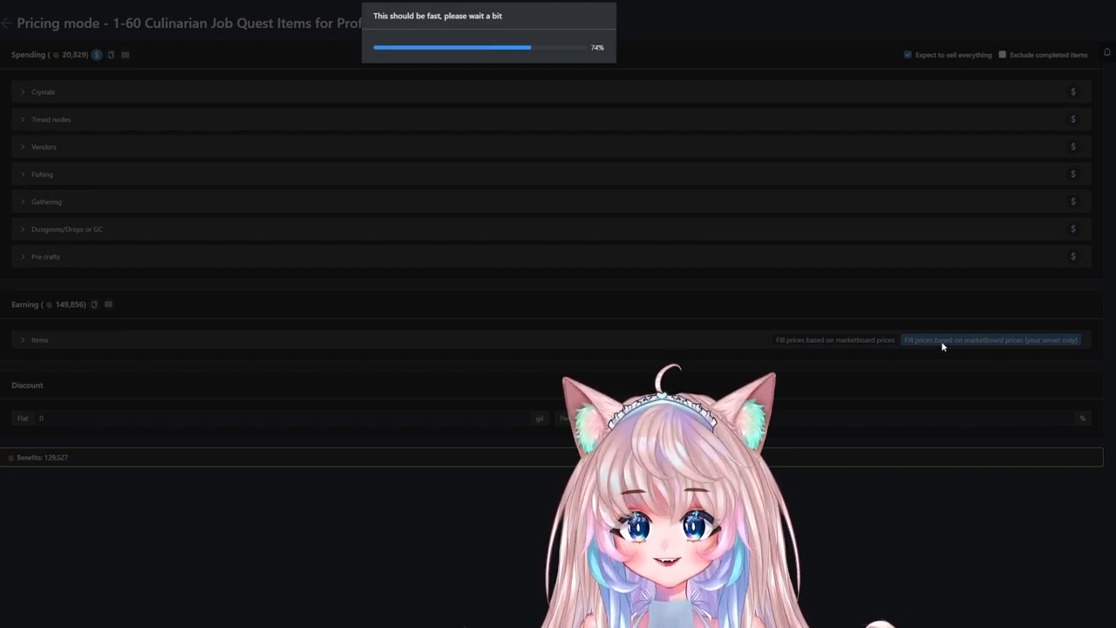
Expand the Earning Items panel to show each dish's craft price and NQ/HQ marketboard prices.
left_click(990, 339)
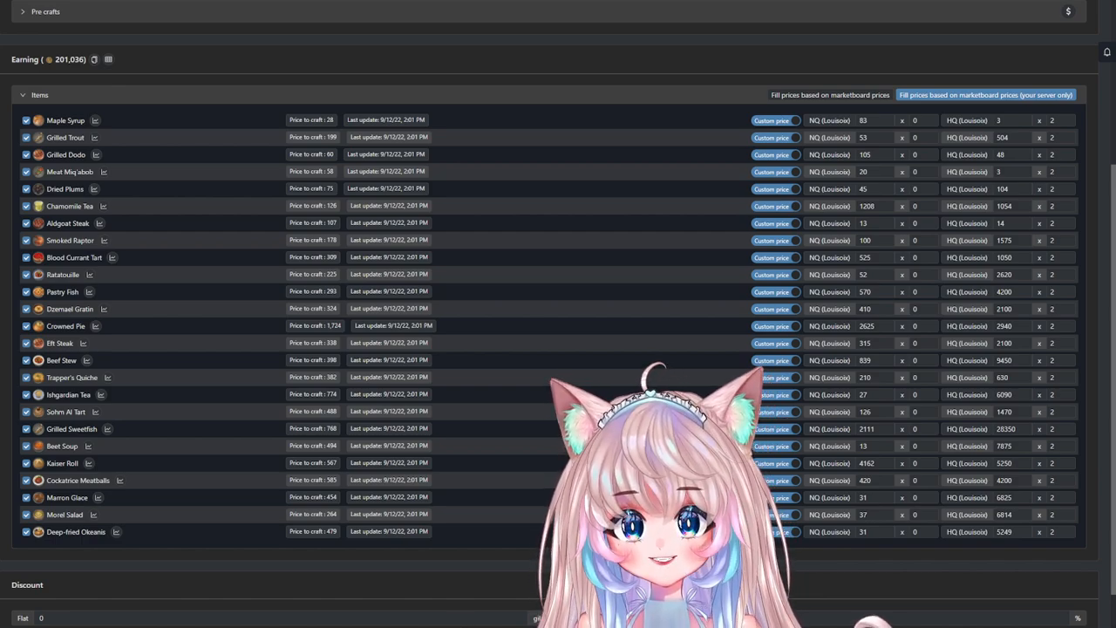
scroll("down", 3)
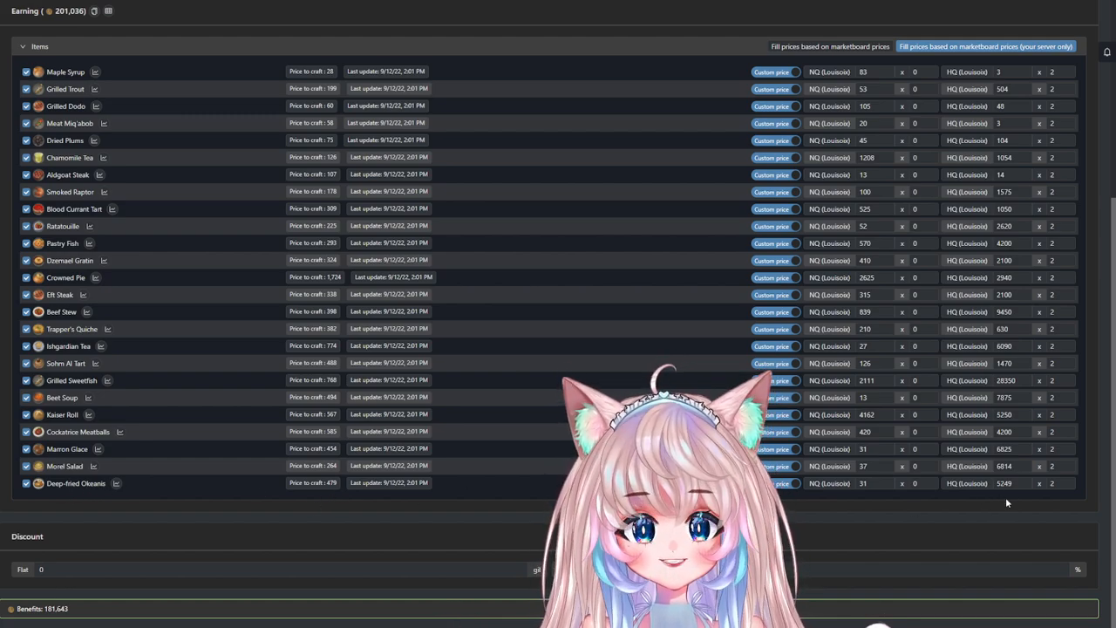
mouse_move(535, 464)
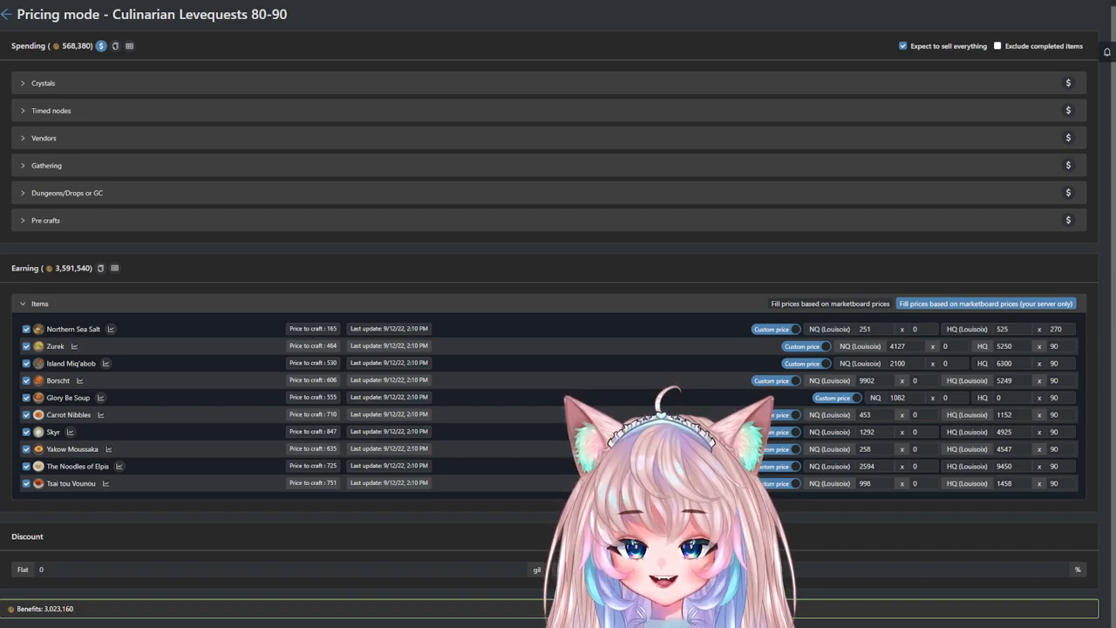
mouse_move(194, 380)
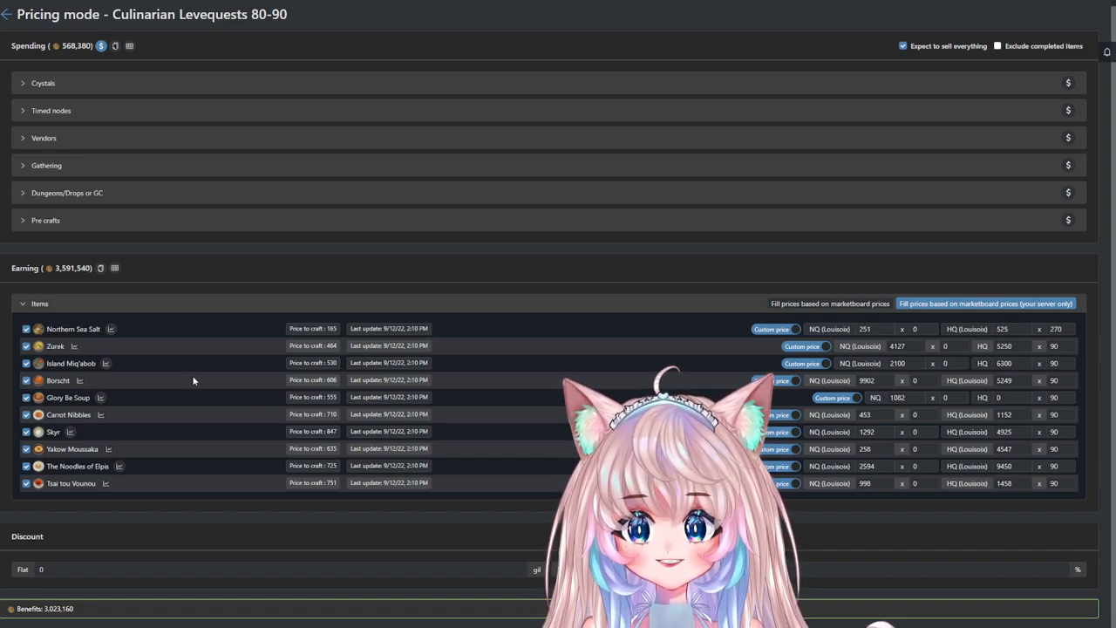
mouse_move(79, 334)
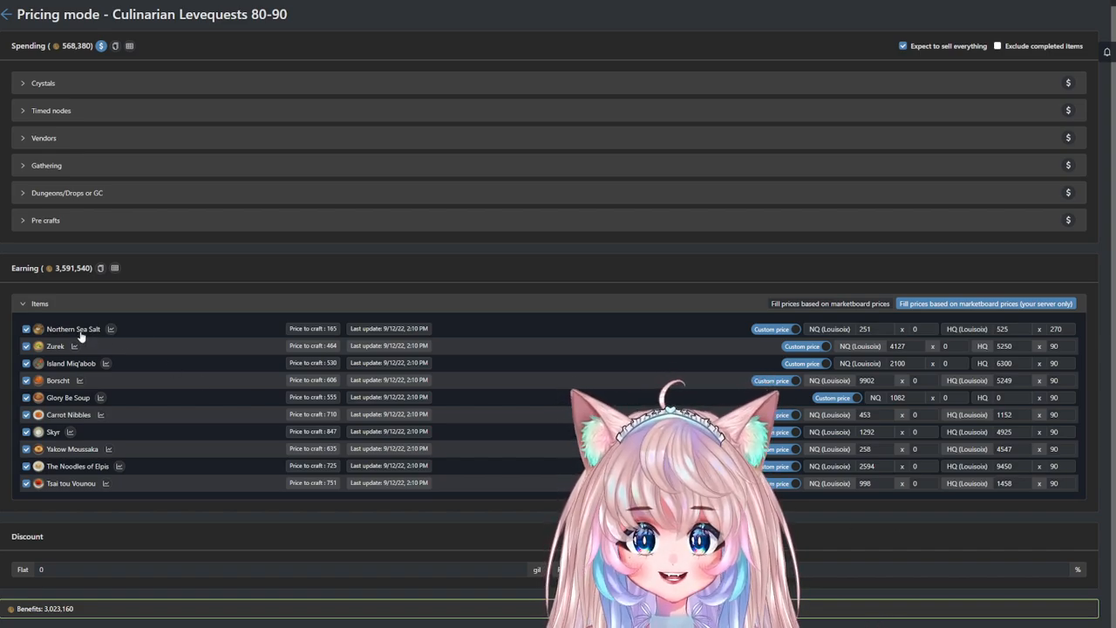
mouse_move(322, 340)
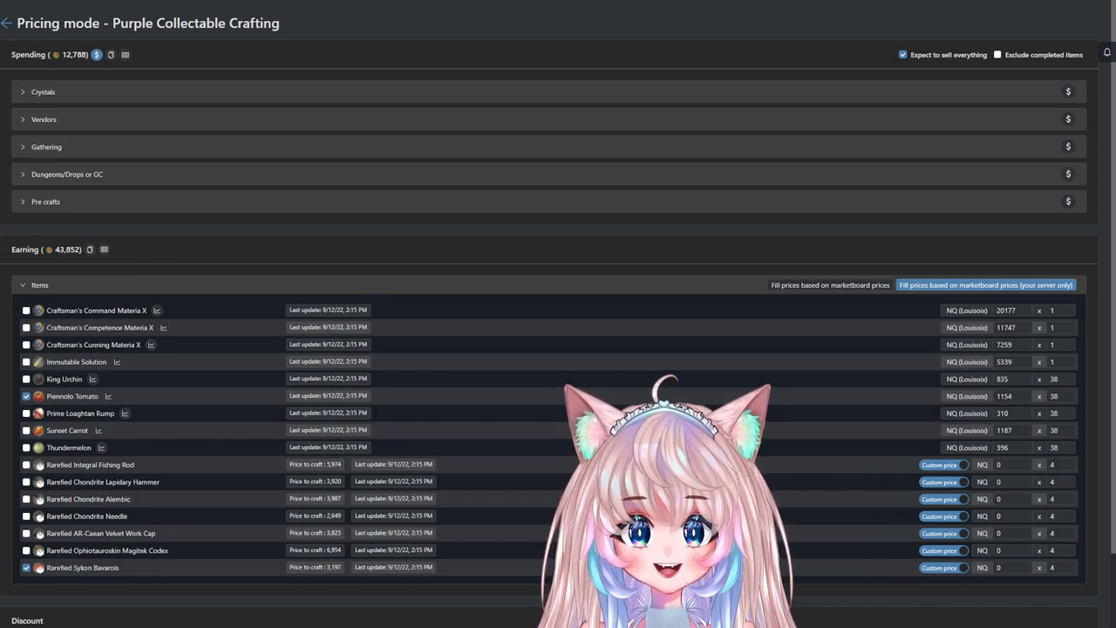
scroll("down", 3)
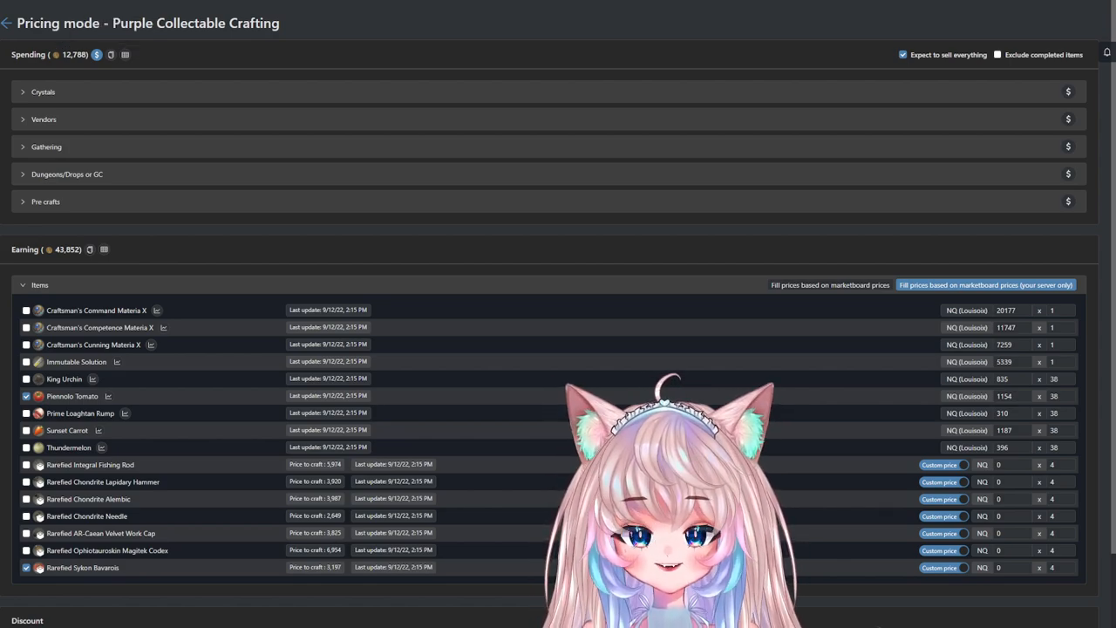
scroll("down", 3)
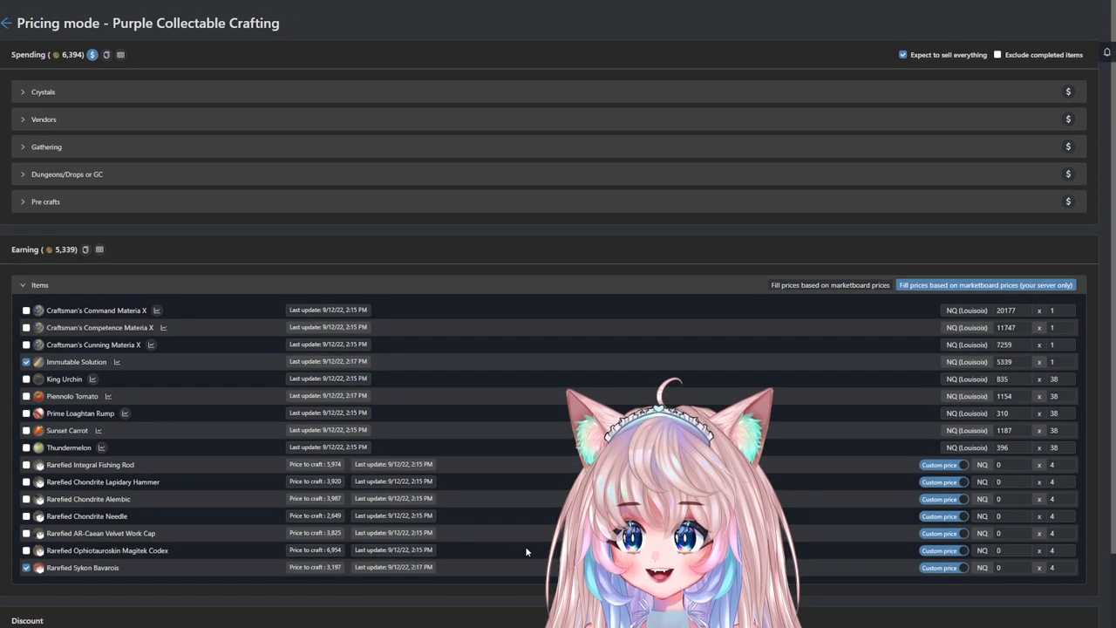
scroll("down", 3)
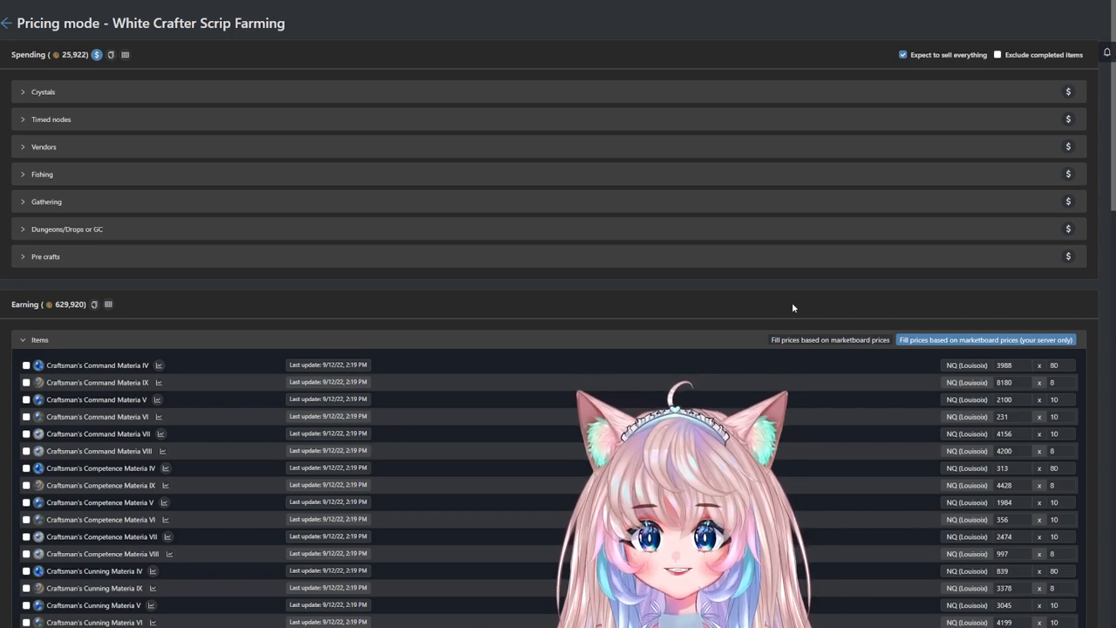
scroll("down", 3)
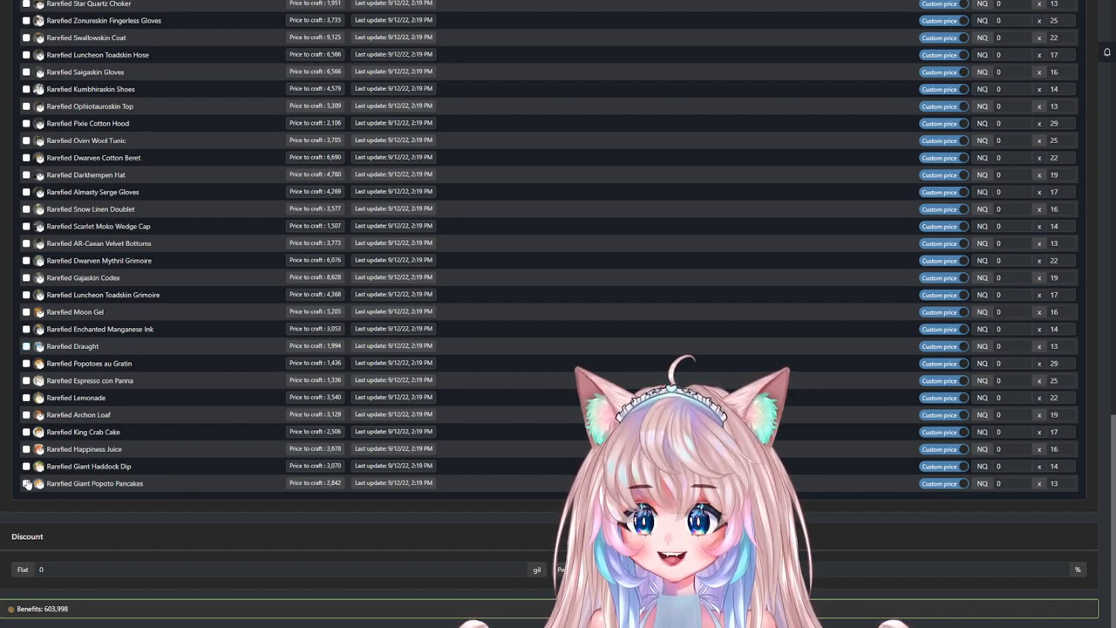
scroll("up", 3)
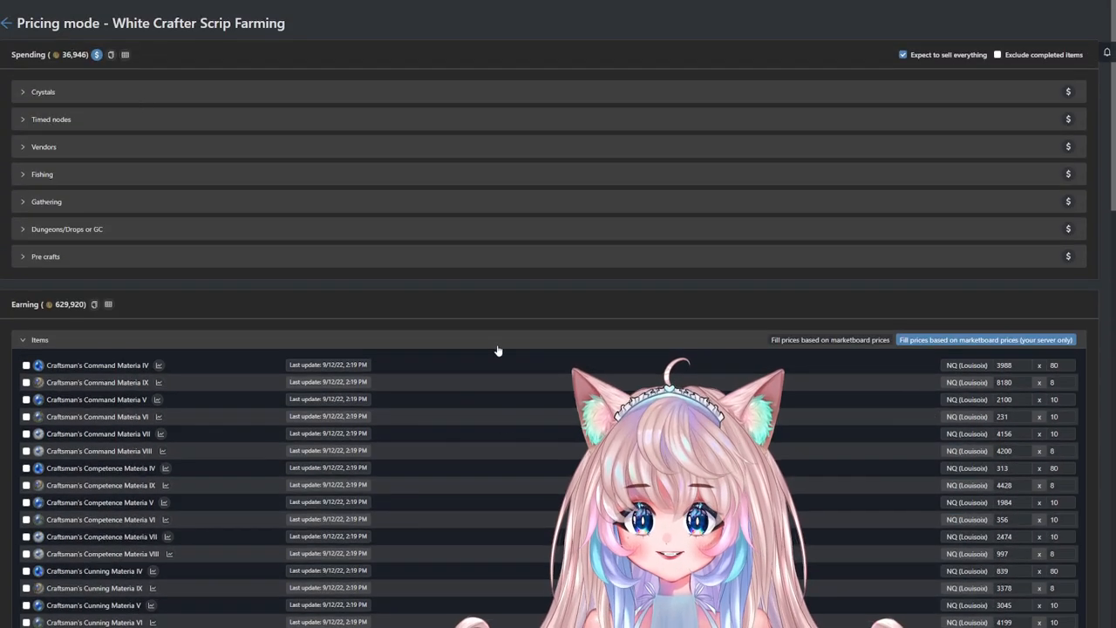
Collapse and re-expand Earning Items, then bring up the Food and Pots 6.2 list in pricing mode.
left_click(22, 338)
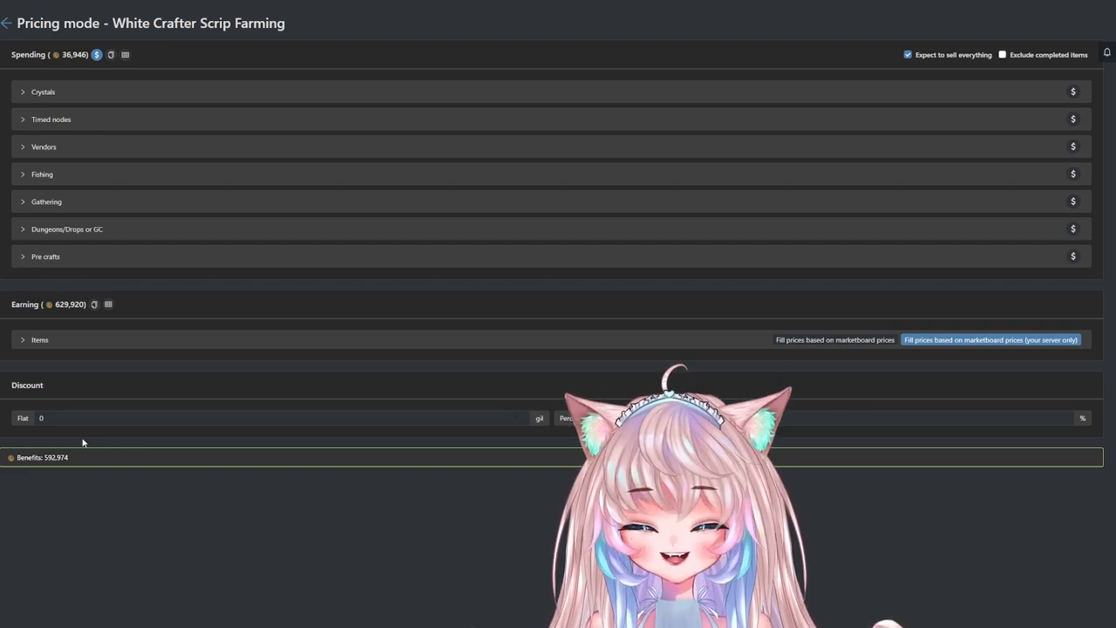
left_click(38, 338)
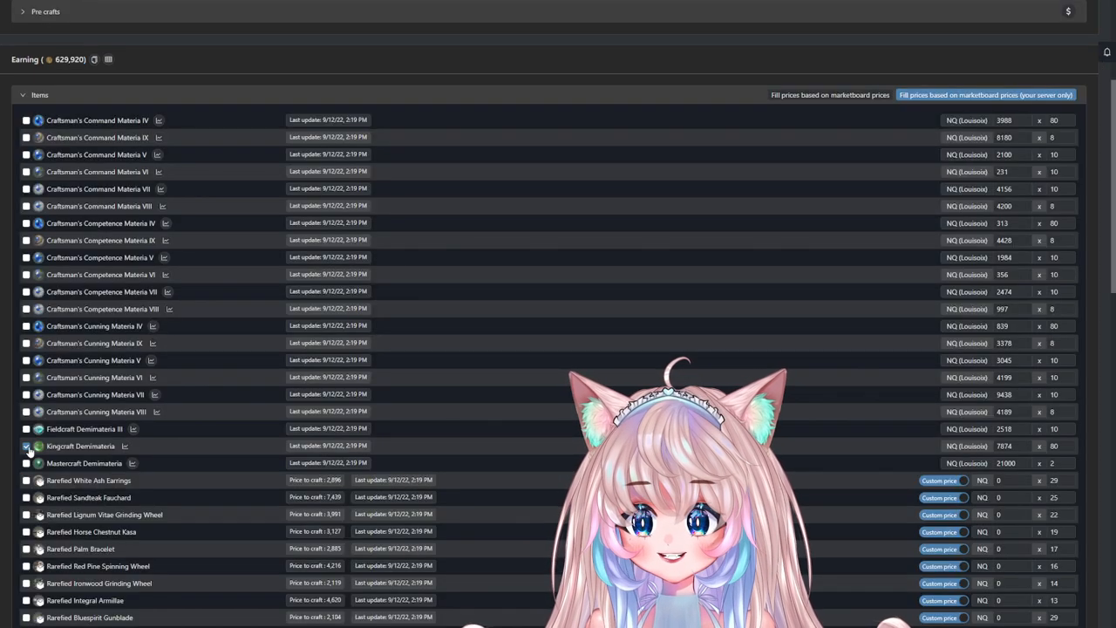
left_click(24, 446)
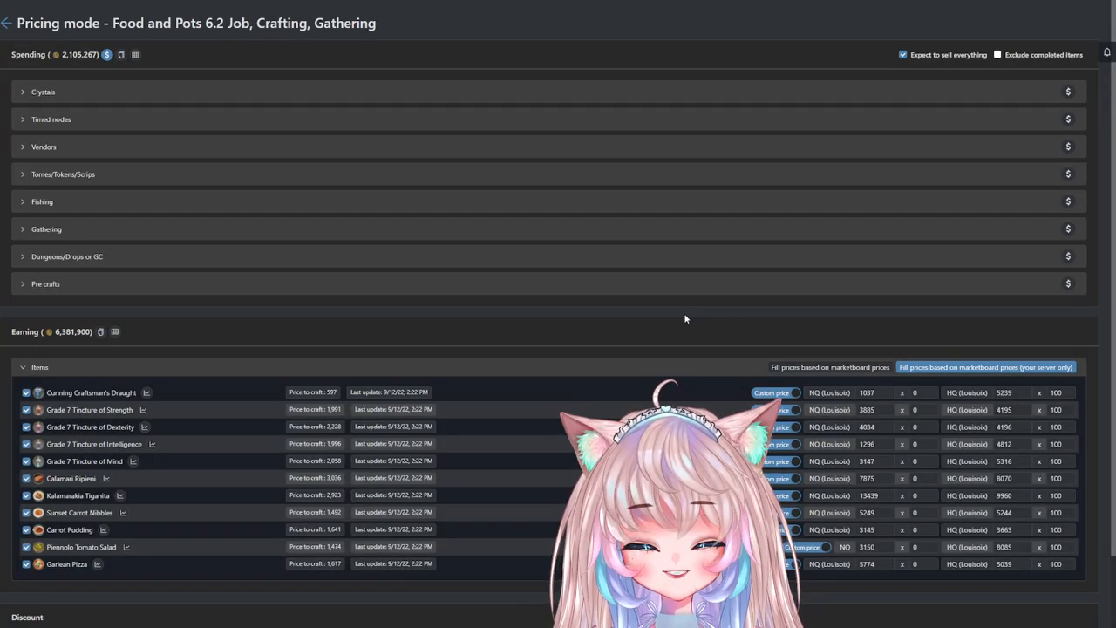
scroll("down", 3)
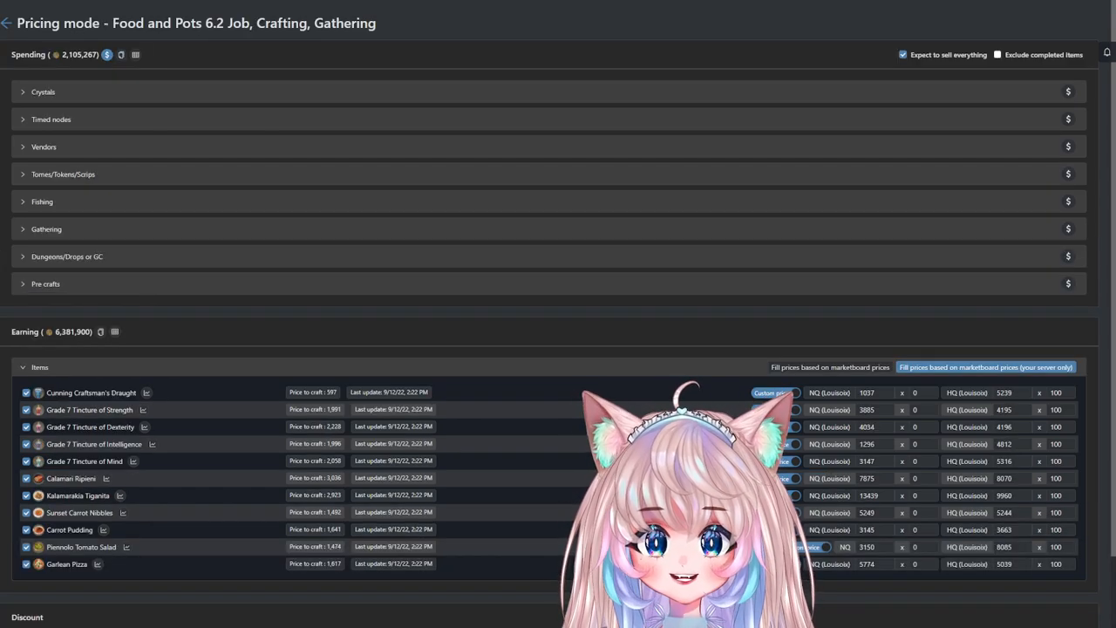
scroll("down", 3)
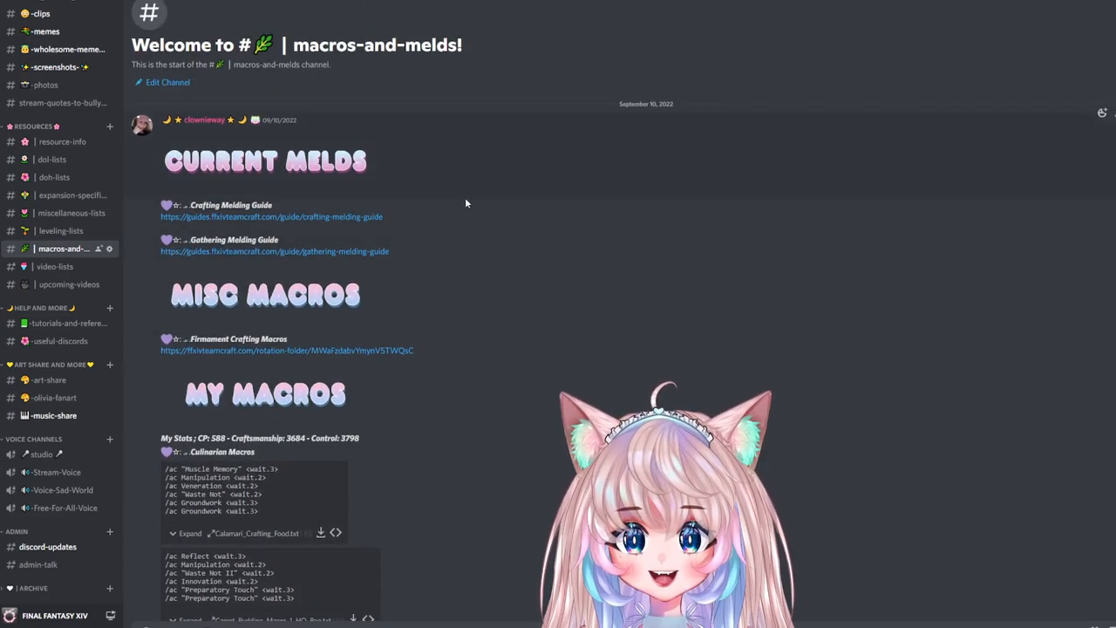
Scroll the #macros-and-melds channel down to the Alchemist and Crafting Scrip macros.
scroll("down", 3)
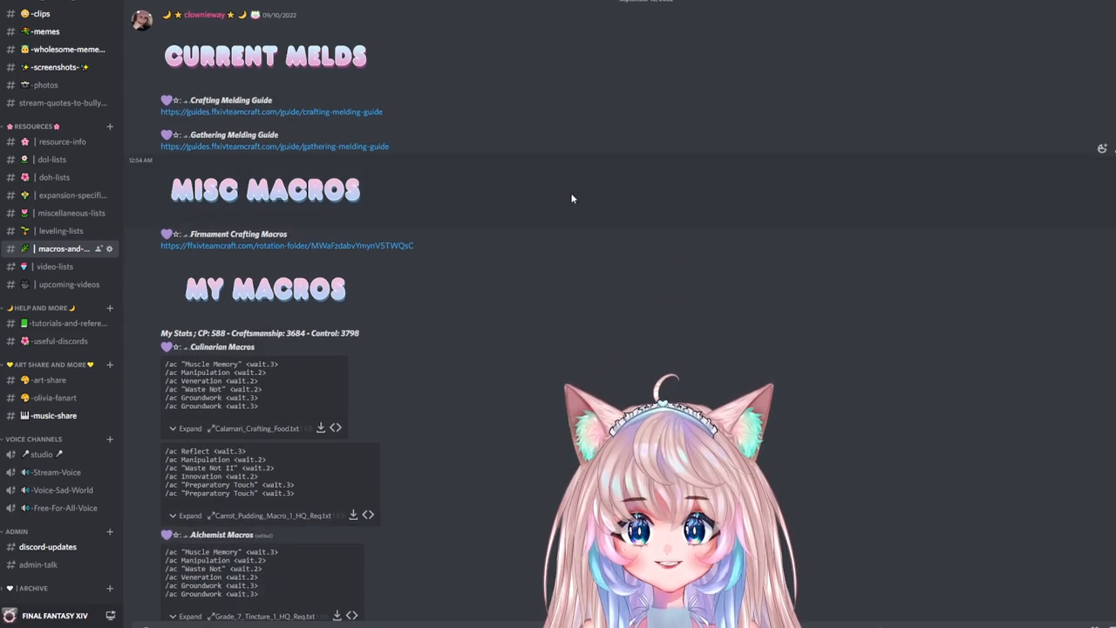
scroll("down", 3)
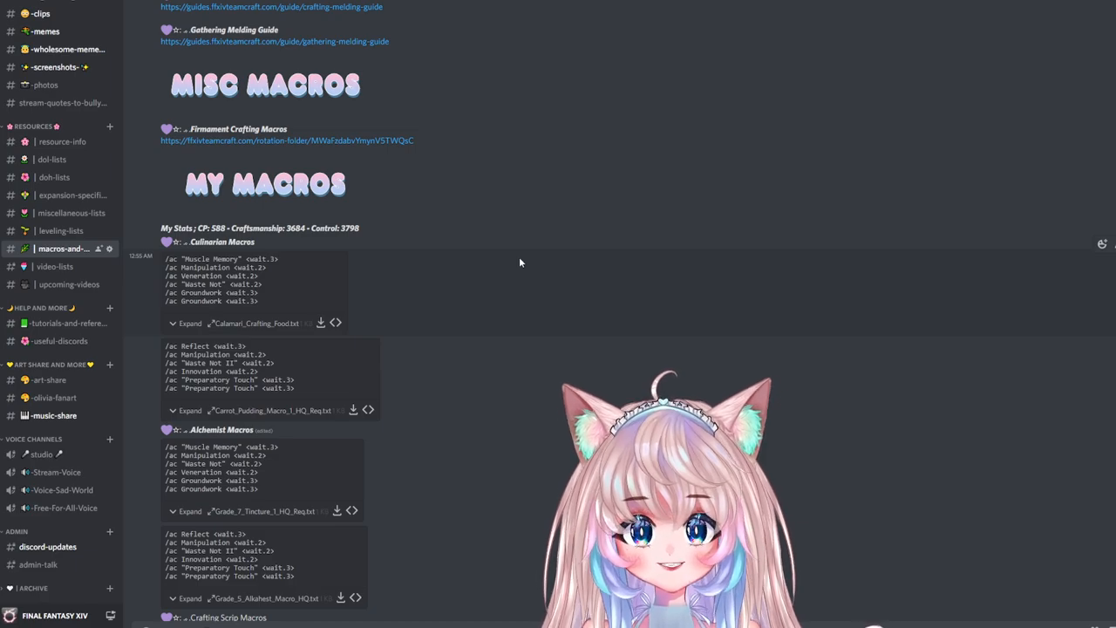
scroll("down", 3)
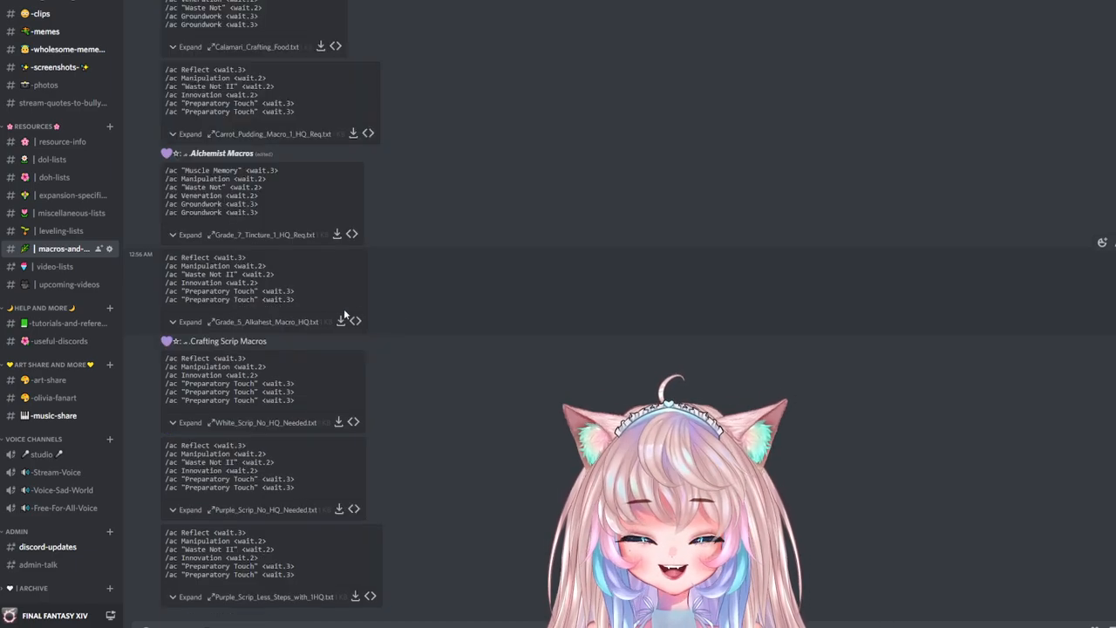
mouse_move(209, 321)
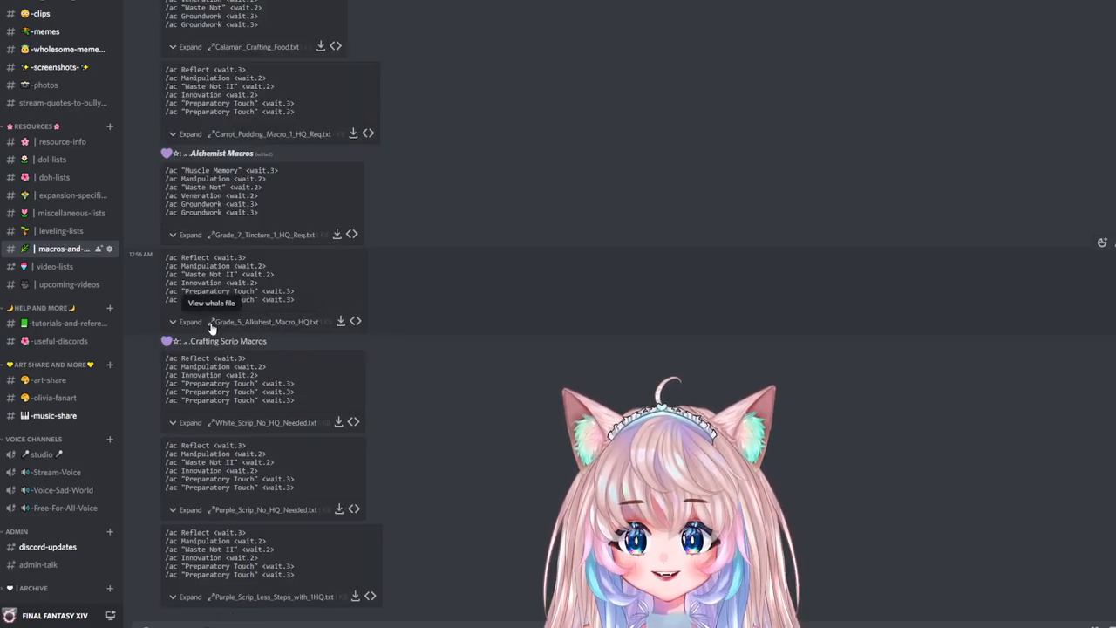